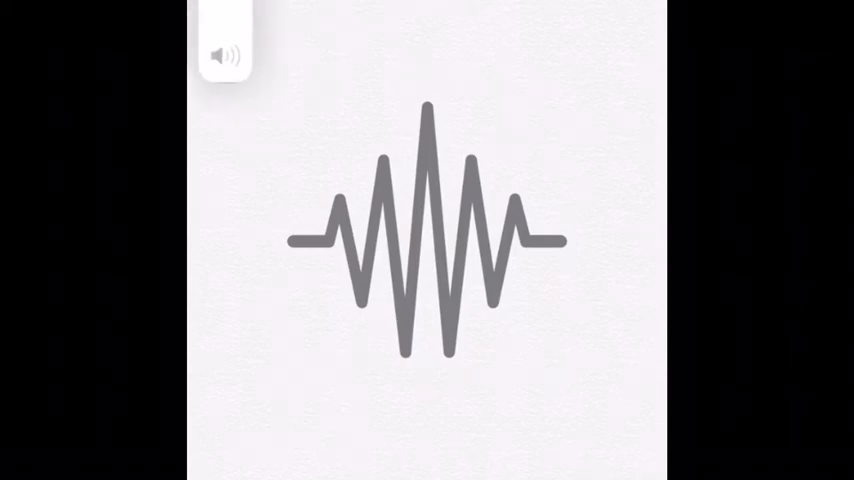
click(224, 54)
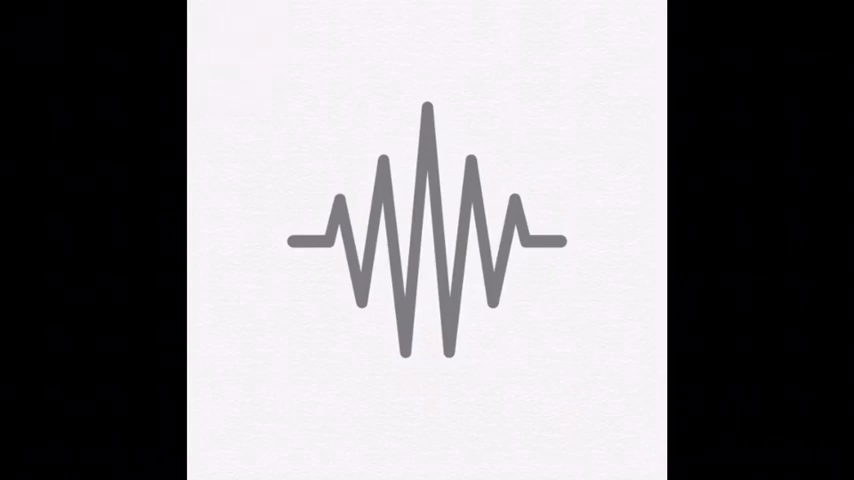